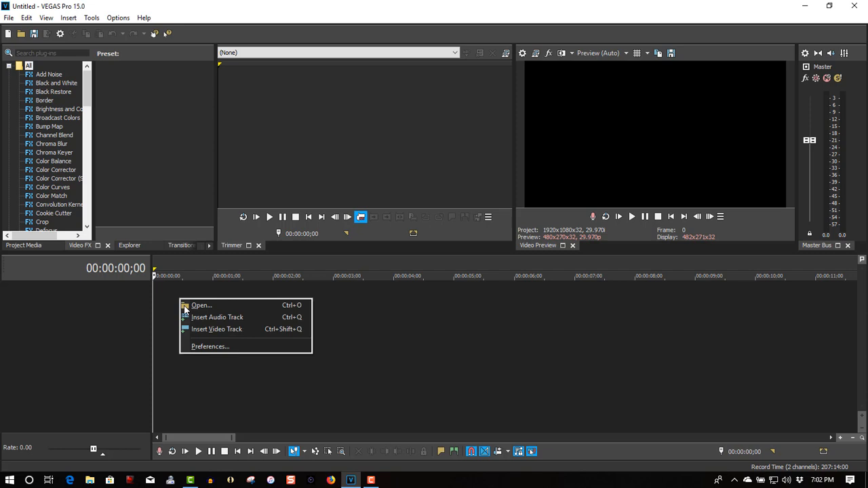
- Add a new video track holding a text event that reads 'Rainbow'
click(217, 317)
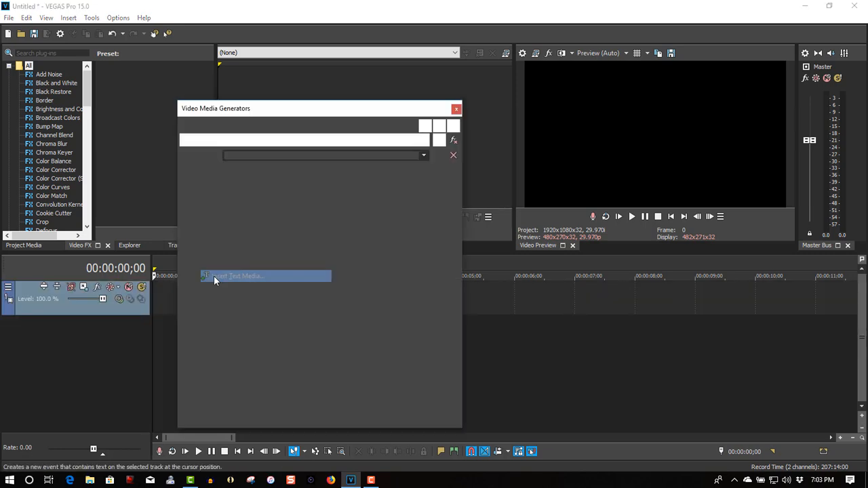
click(264, 276)
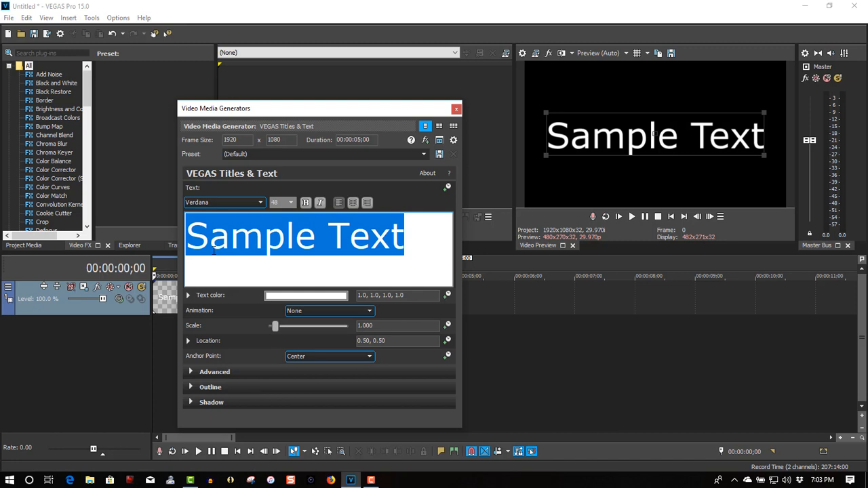
text(R)
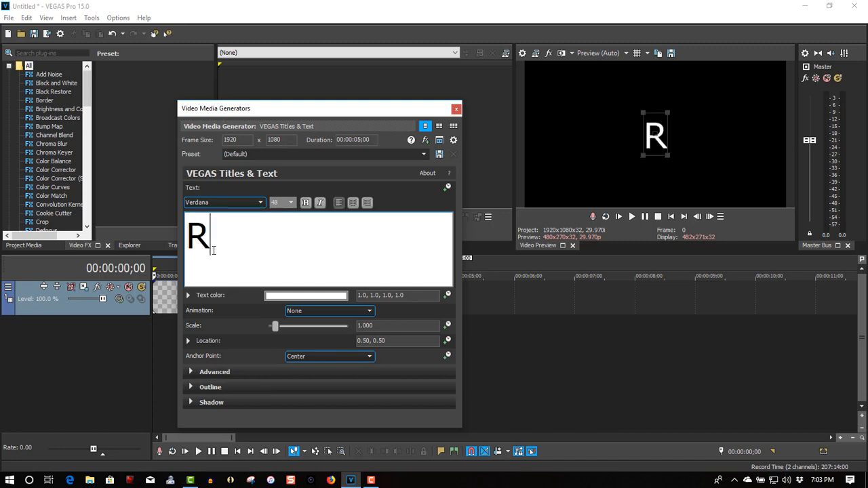
text(ainb)
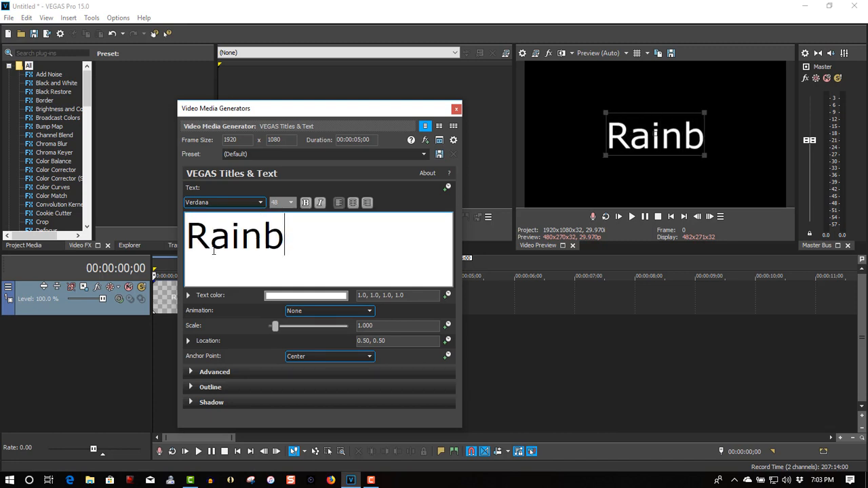
text(ow)
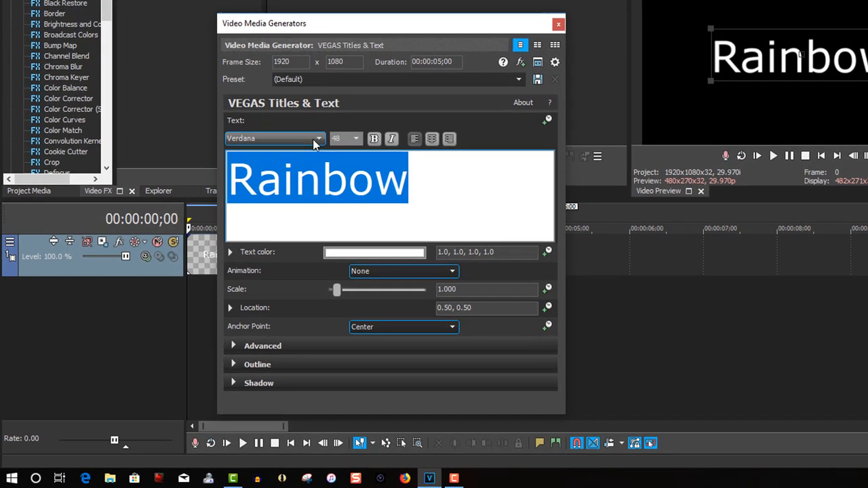
- Set the Rainbow title font to STHupo and scale it up to about 1.5
click(318, 138)
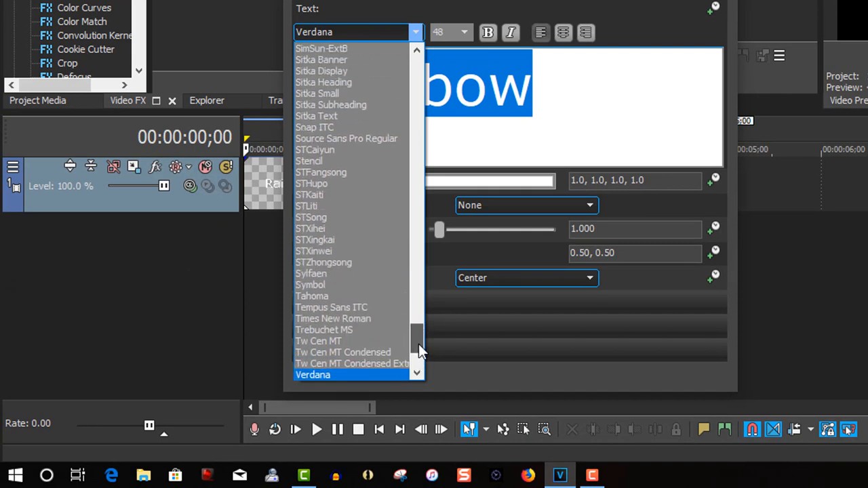
scroll(up, 3)
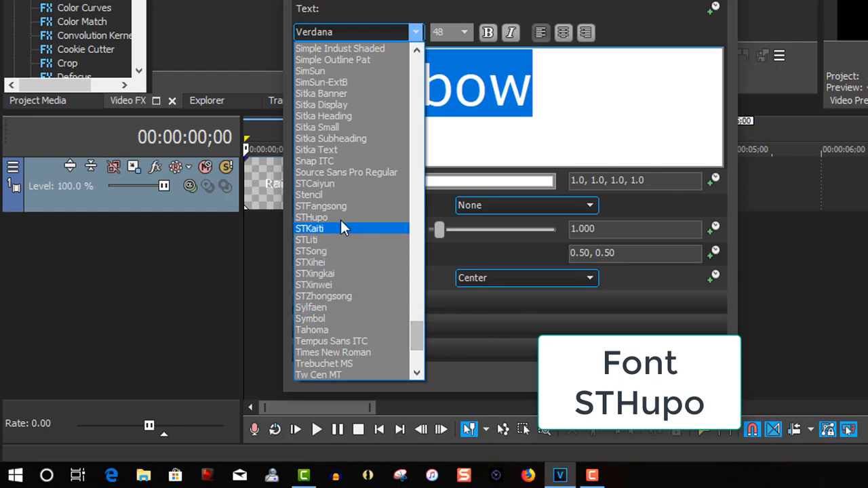
click(311, 217)
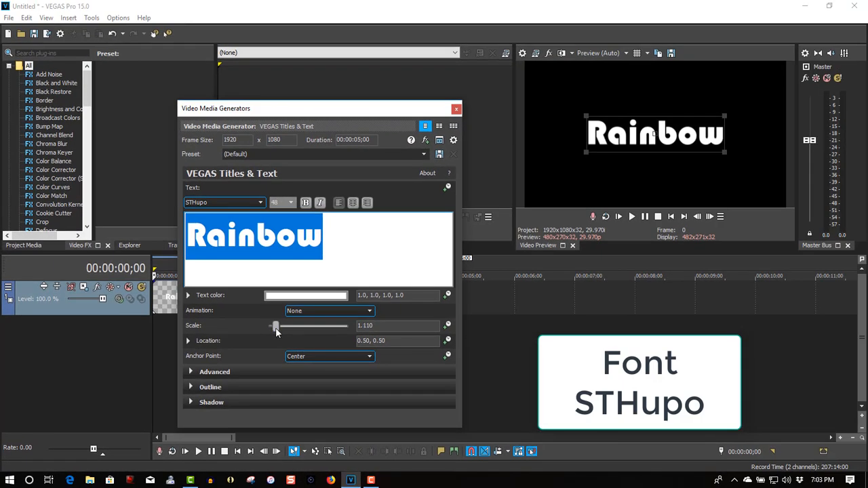
drag(275, 325, 280, 325)
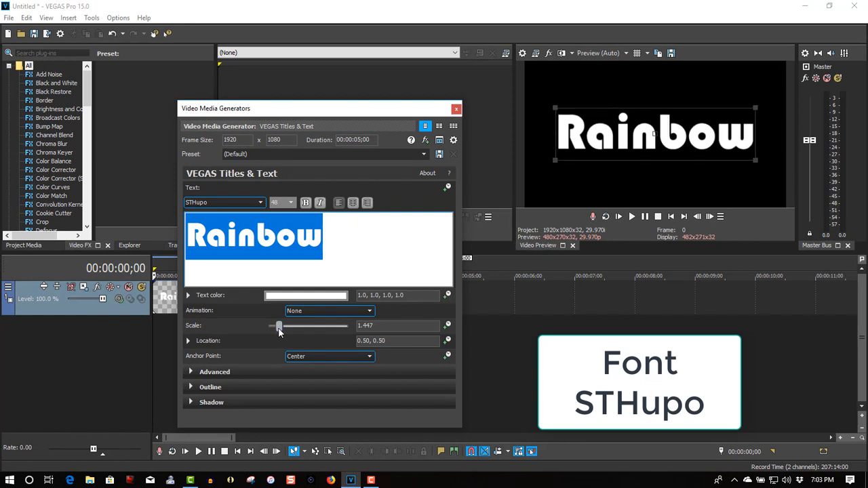
drag(279, 326, 281, 327)
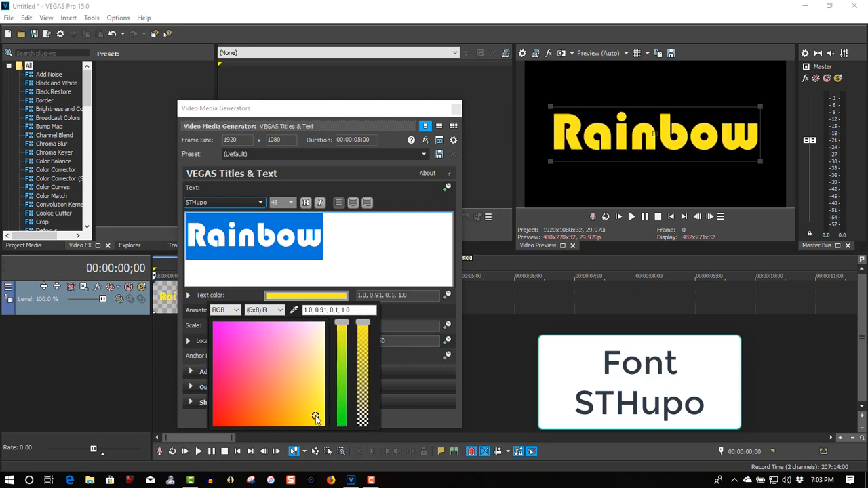
mouse_move(415, 195)
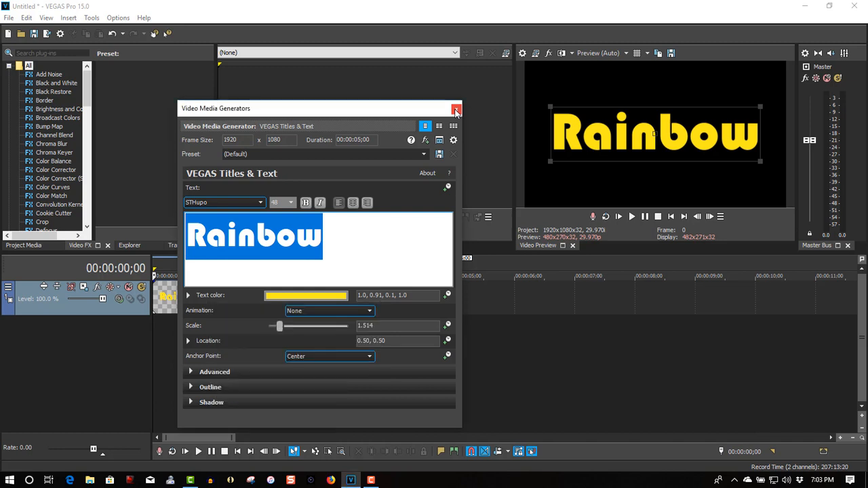
- Close the title settings and insert two more video tracks above the Rainbow track
click(456, 109)
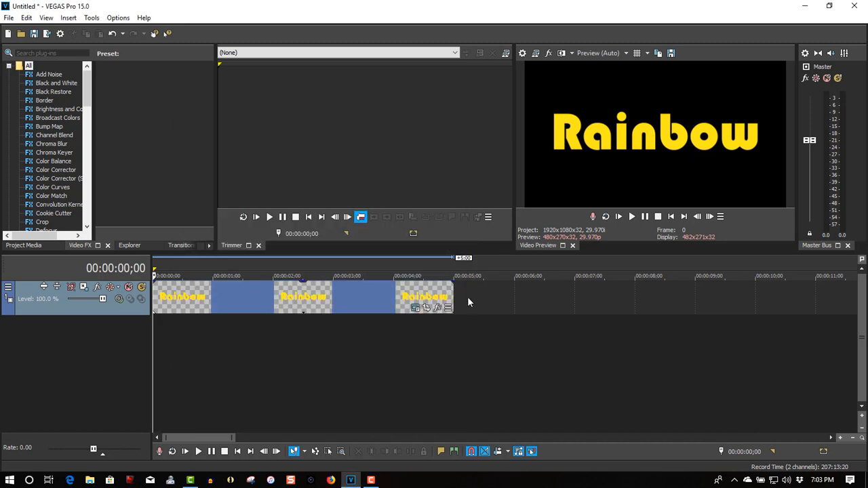
right_click(468, 302)
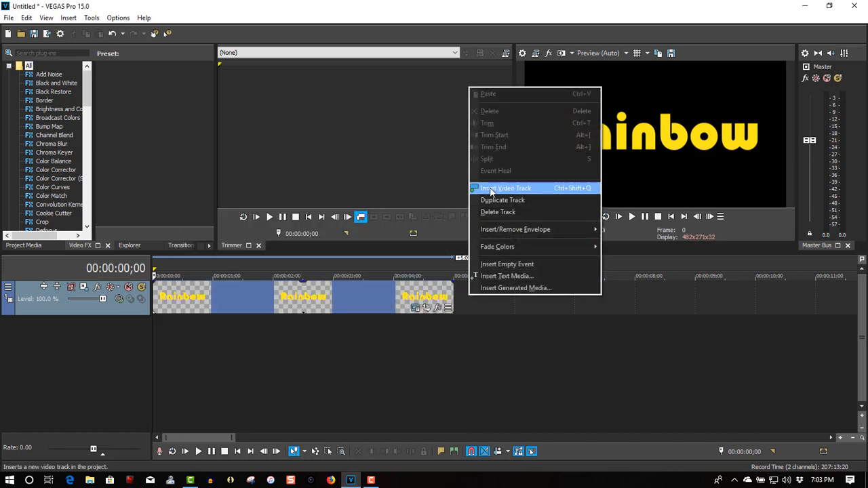
click(511, 188)
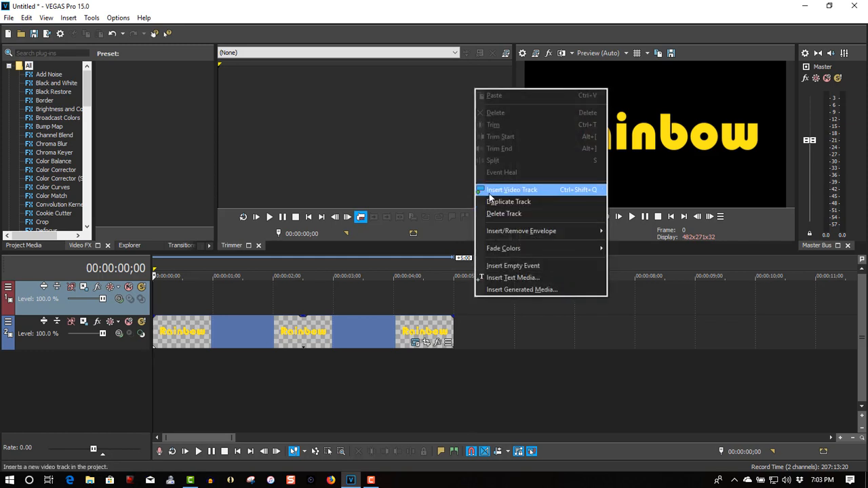
click(511, 189)
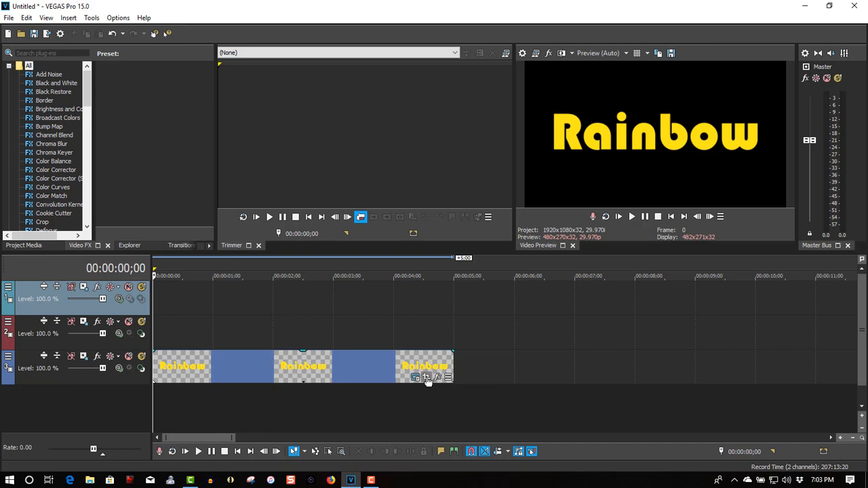
mouse_move(426, 377)
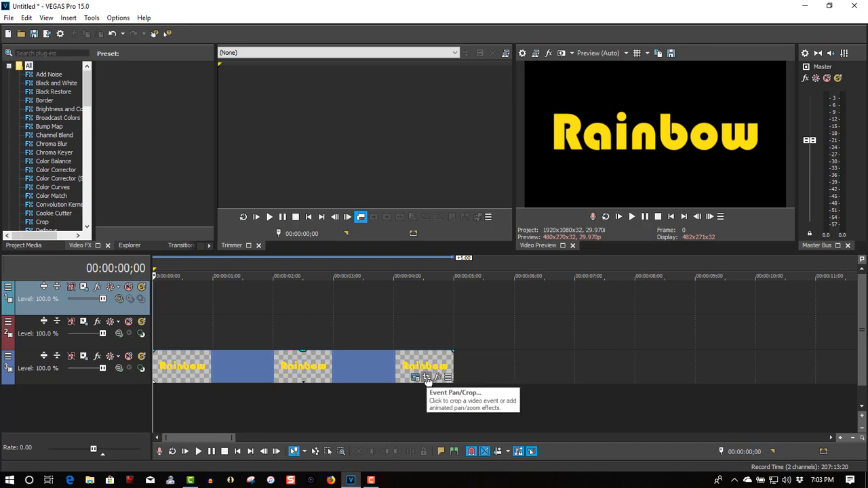
- Open Event Pan/Crop for the Rainbow event and enable its Mask option
click(426, 377)
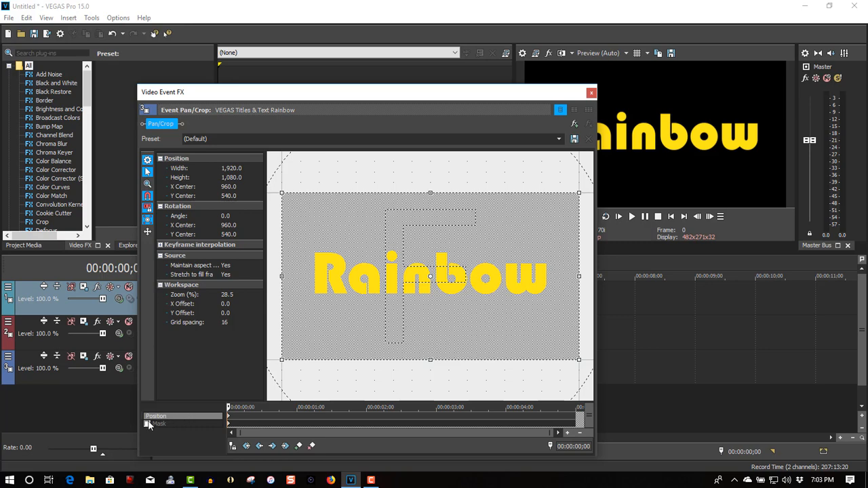
click(147, 423)
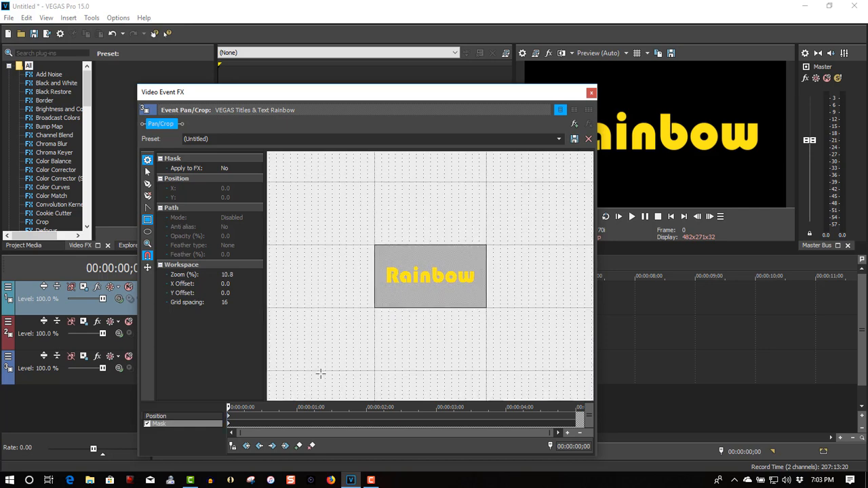
mouse_move(147, 219)
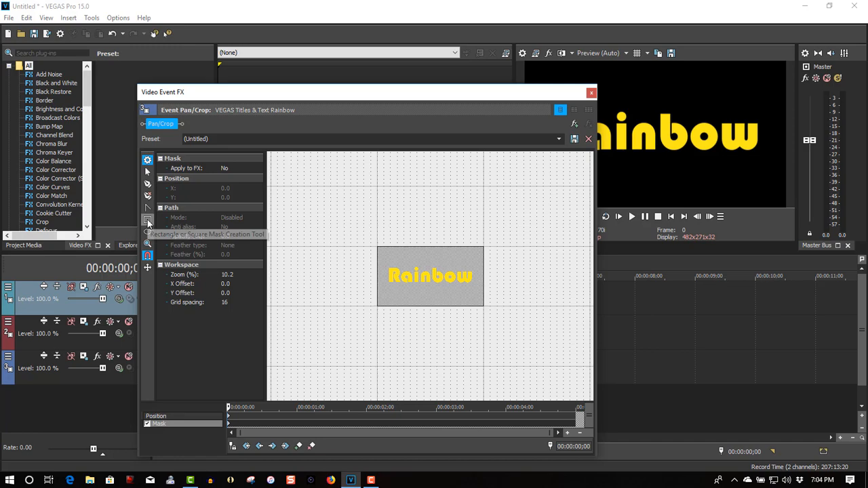
mouse_move(148, 217)
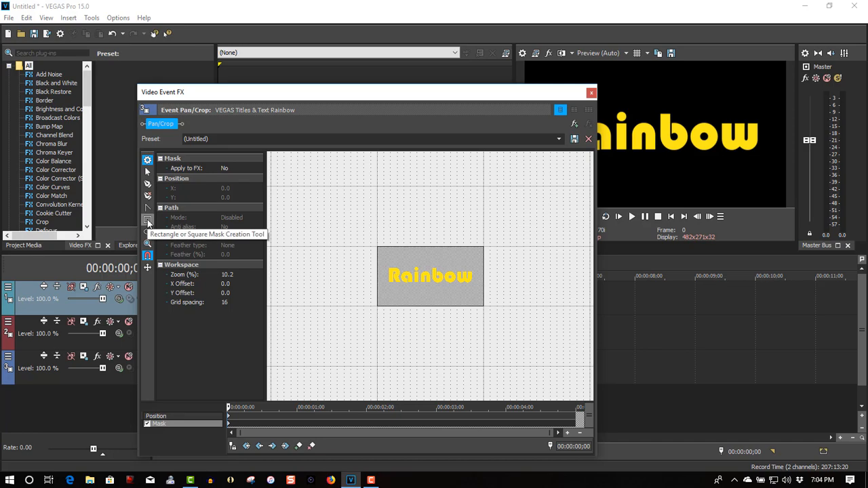
- Draw a rectangular mask left of the Rainbow text, feathered on both sides
click(147, 219)
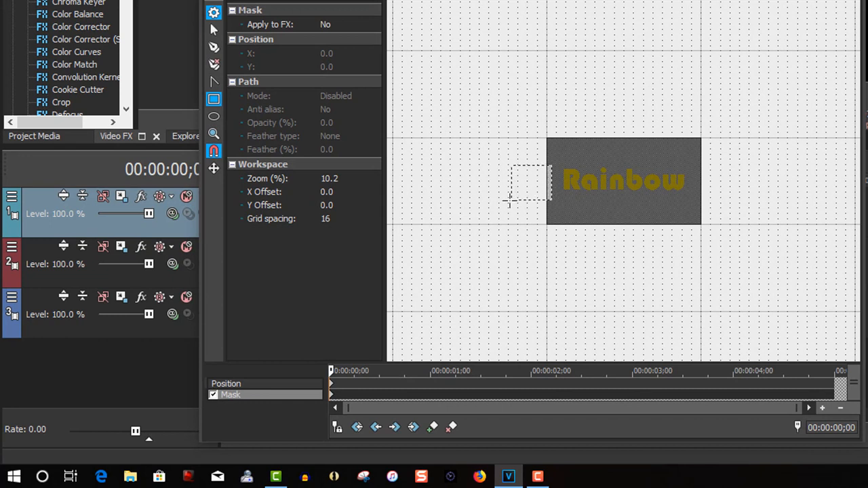
drag(525, 188, 420, 188)
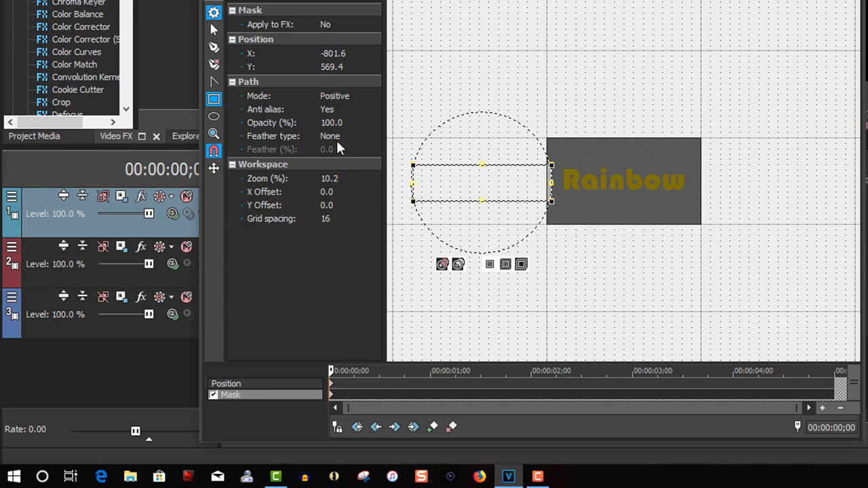
click(330, 136)
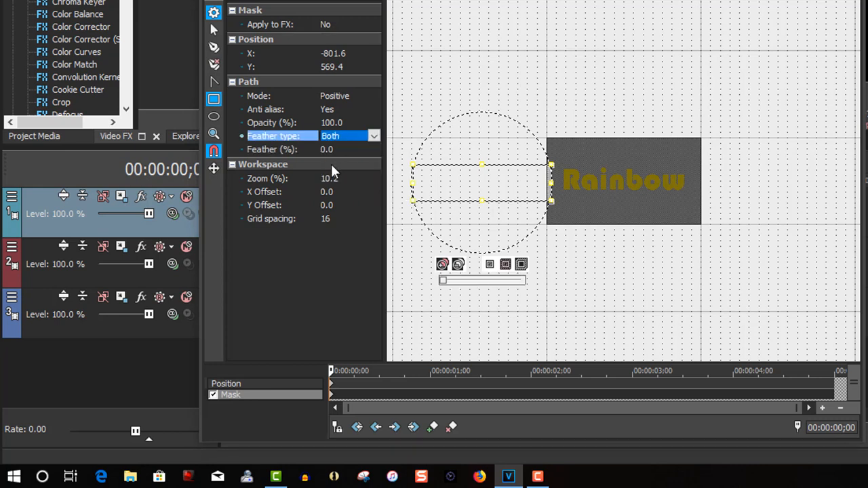
click(329, 149)
text(20)
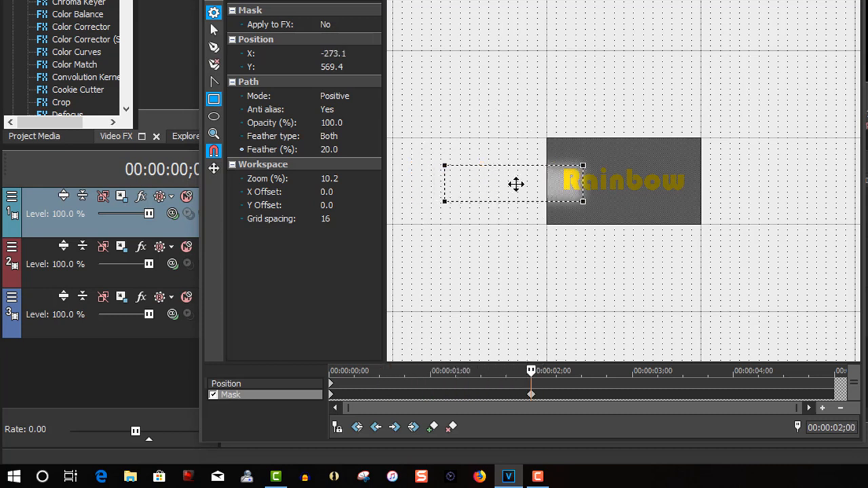
- Slide the mask over the whole Rainbow word and close the Pan/Crop window
drag(514, 181, 585, 181)
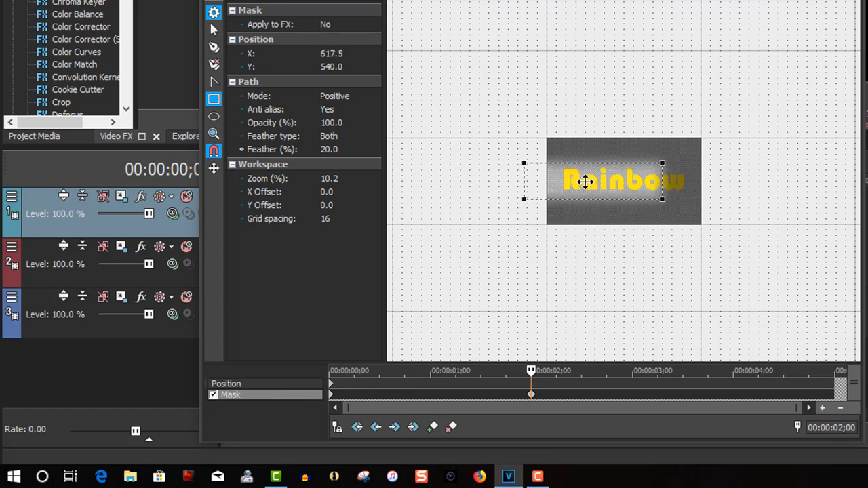
drag(586, 180, 614, 179)
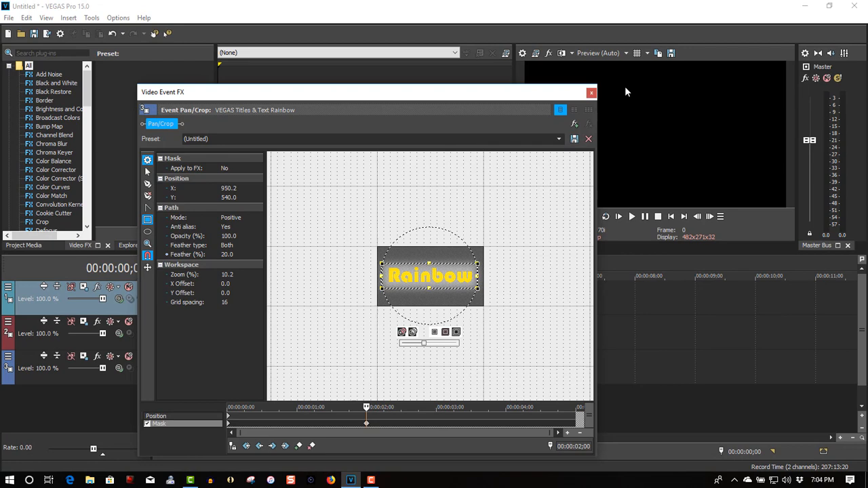
click(591, 92)
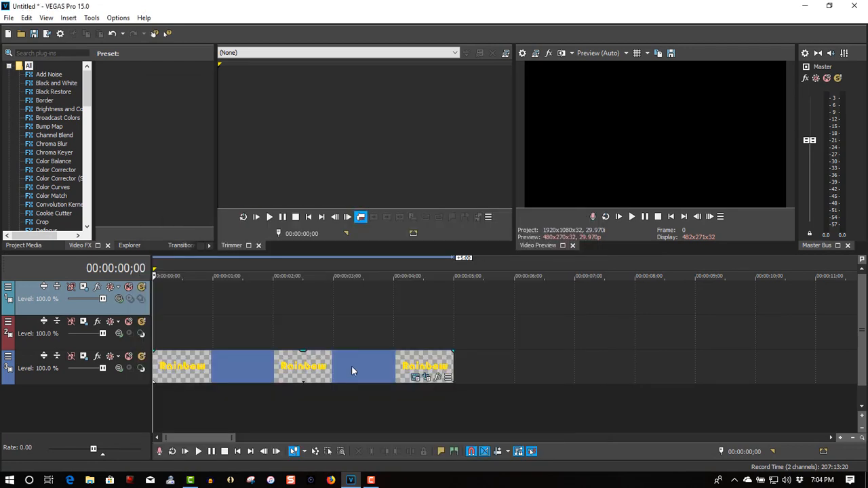
- Paste a new copy of the Rainbow event and color its title text green
right_click(353, 366)
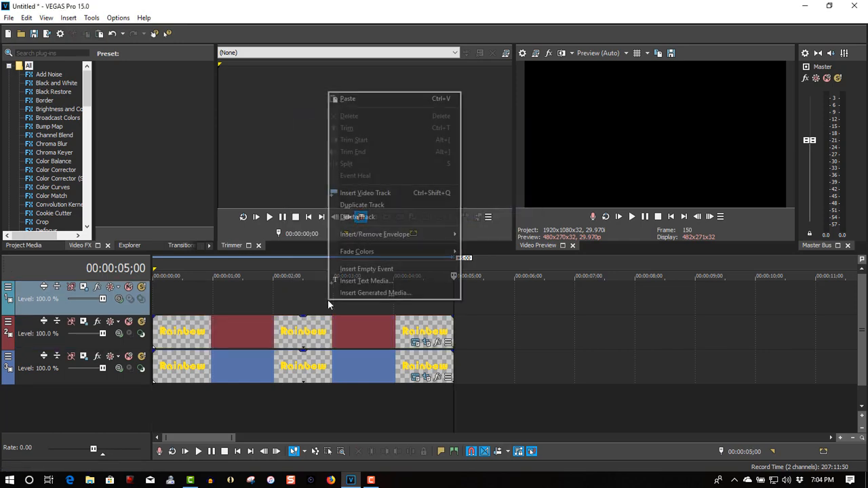
click(347, 98)
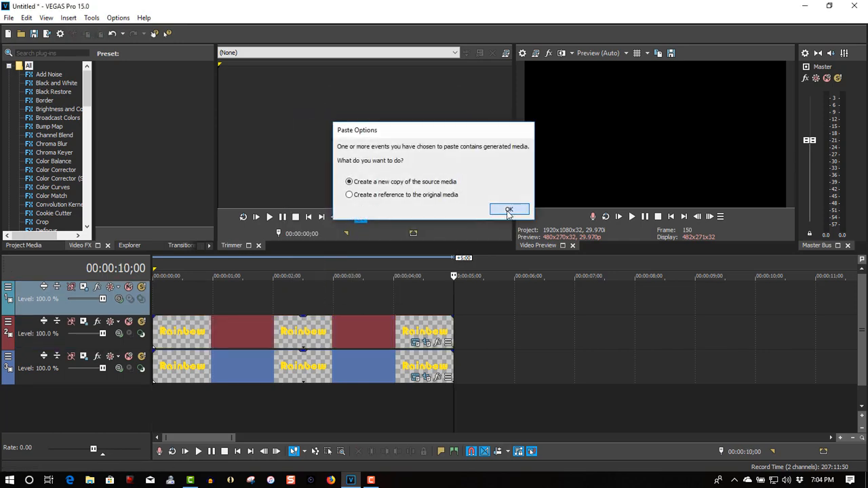
click(509, 209)
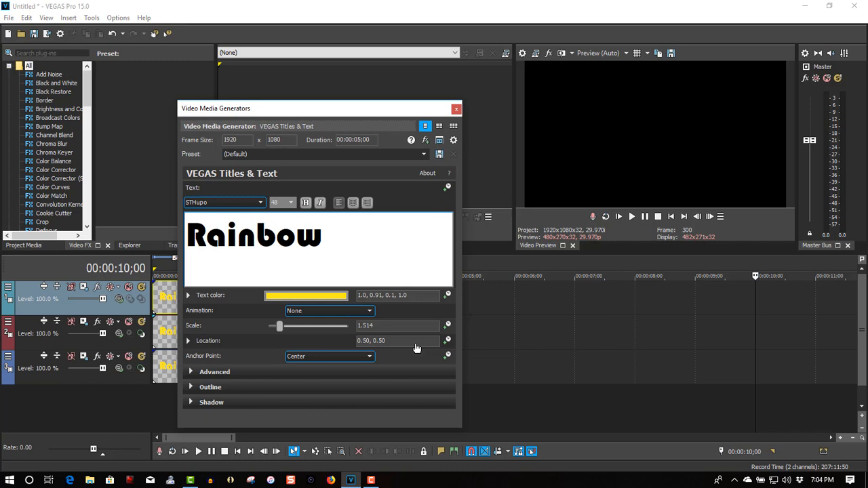
click(306, 295)
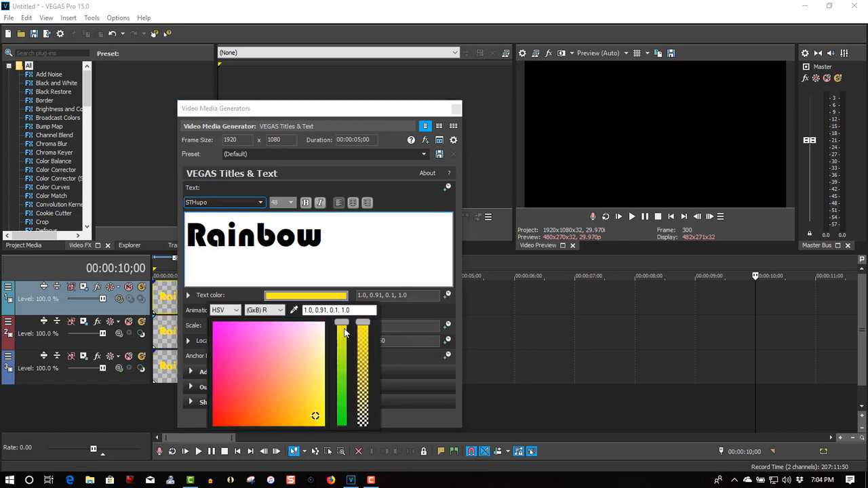
drag(341, 325, 341, 375)
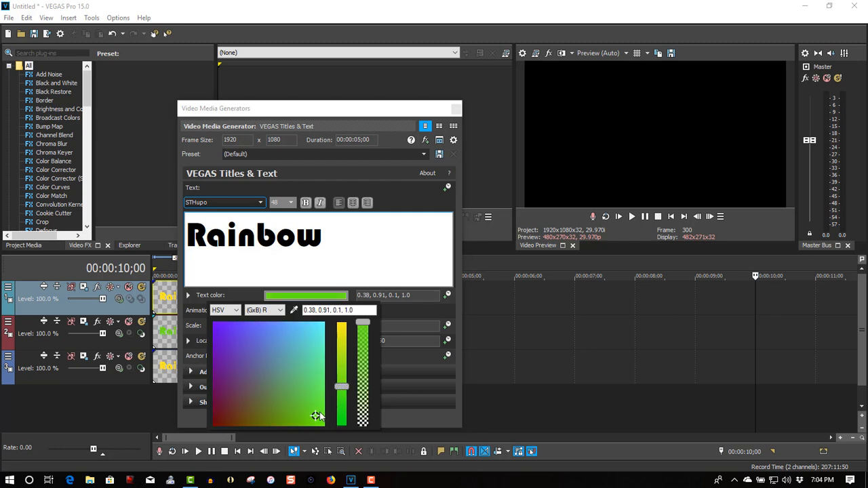
click(318, 414)
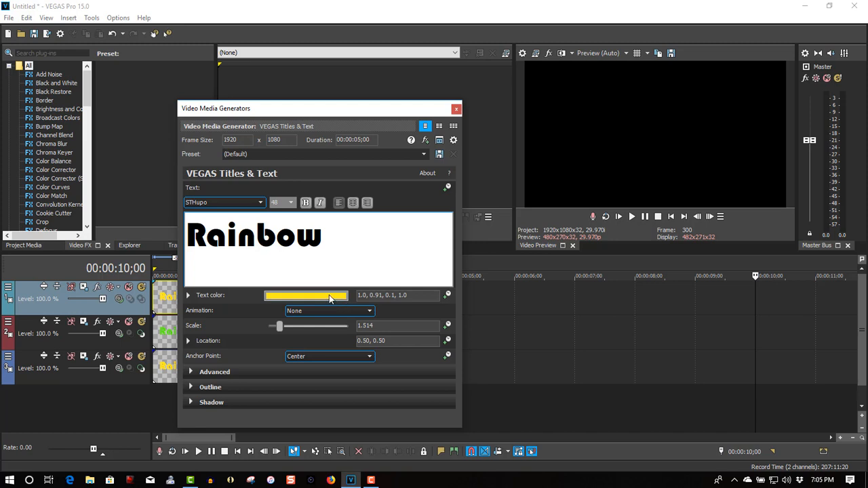
- Shift the other title's text color from yellow to blue and close the title settings
click(305, 295)
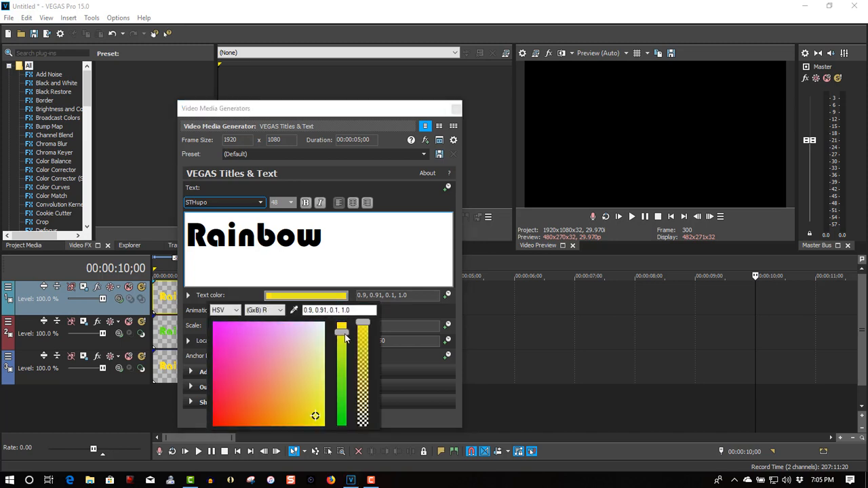
drag(341, 332, 341, 366)
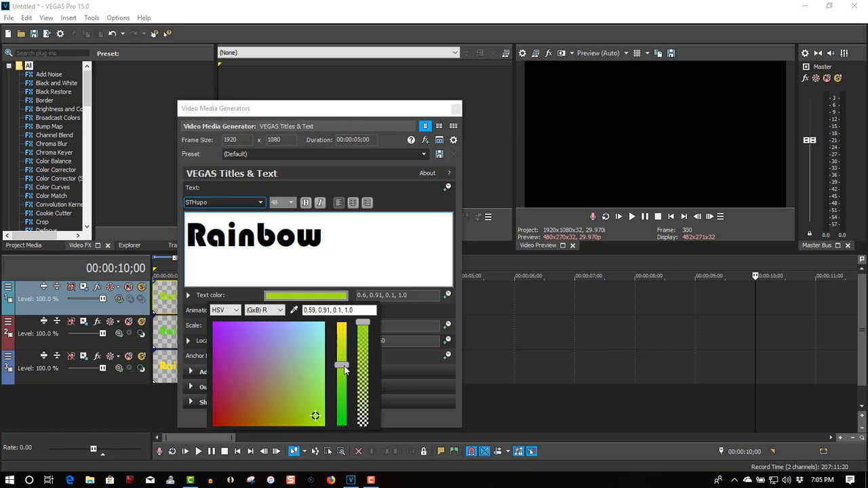
drag(341, 366, 341, 383)
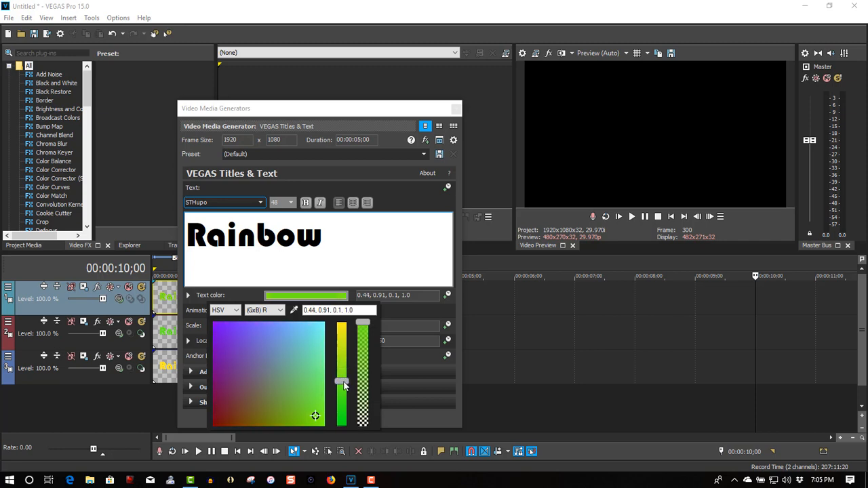
drag(341, 383, 341, 393)
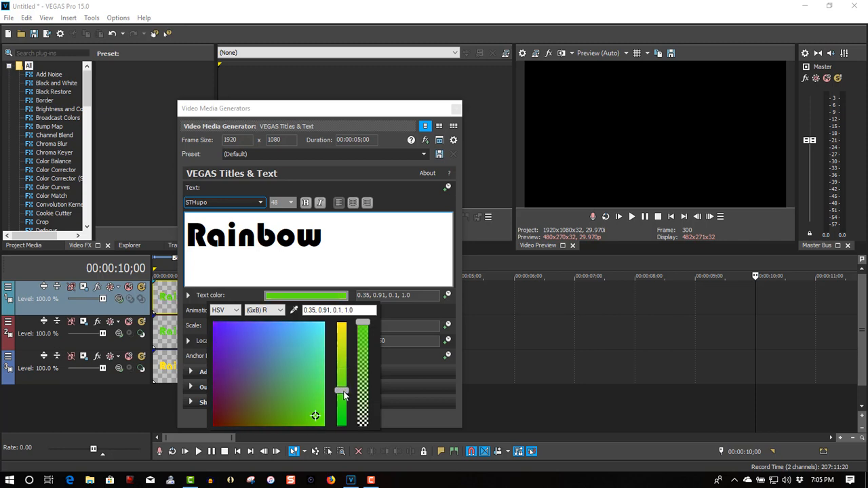
drag(342, 393, 346, 409)
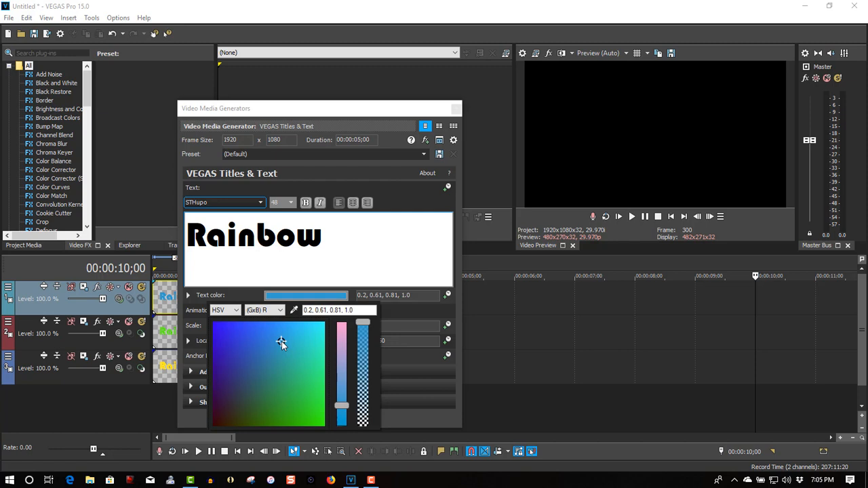
click(456, 109)
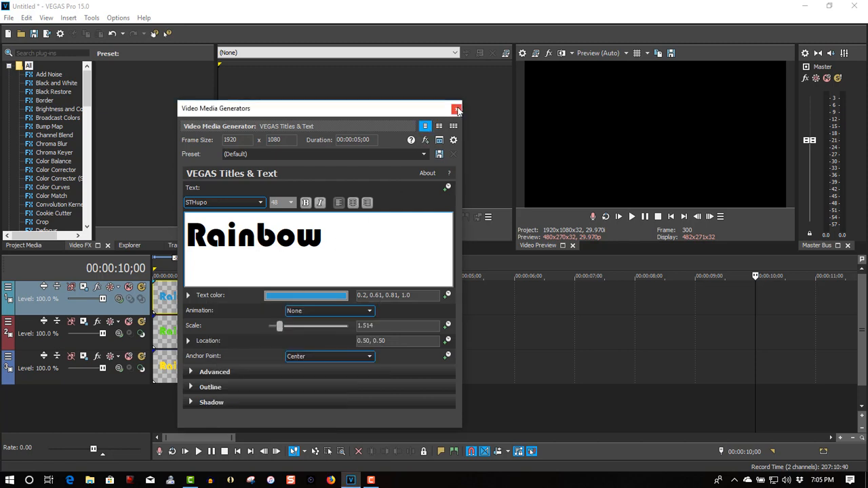
click(457, 109)
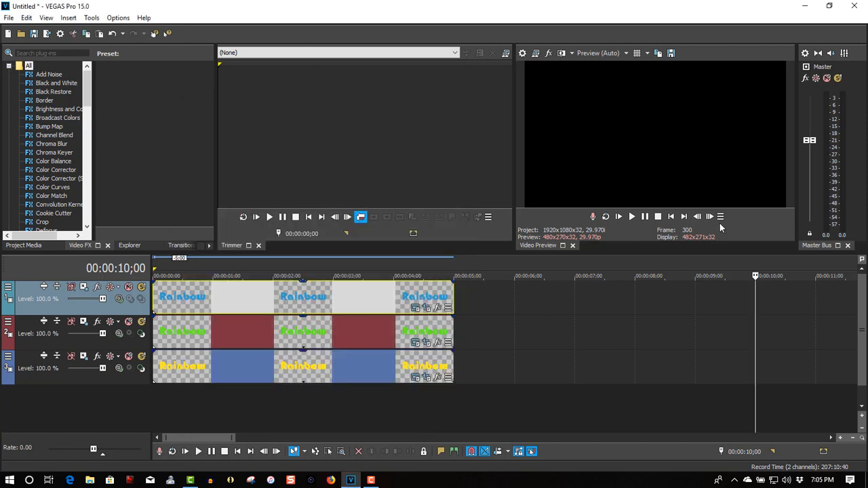
- Stagger the Rainbow events so green starts after yellow and blue later still
click(670, 217)
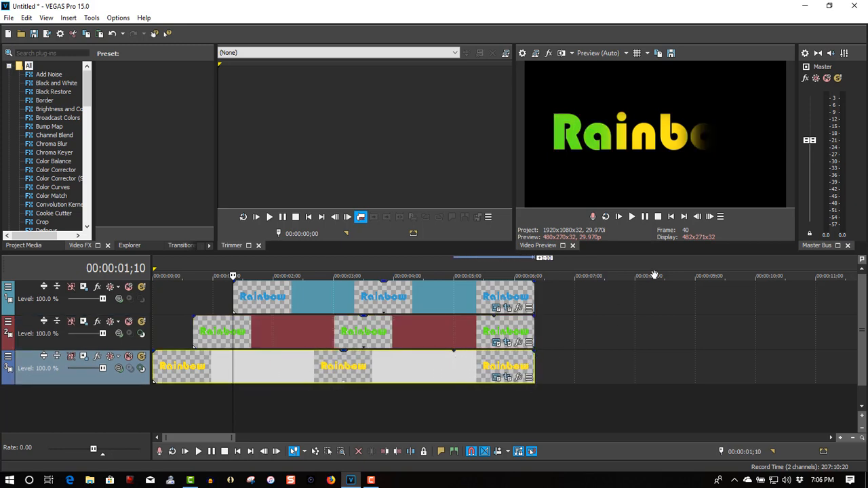
- Play the staggered titles from the start, stop, and park where all three overlap
click(657, 216)
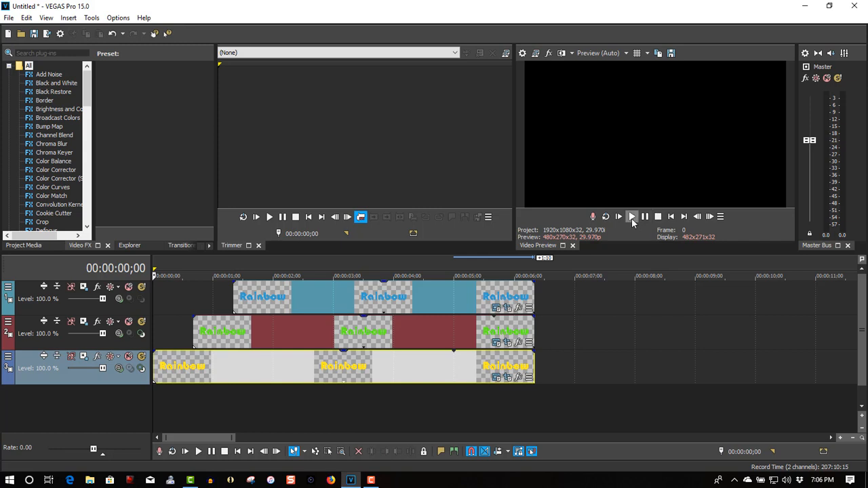
click(631, 216)
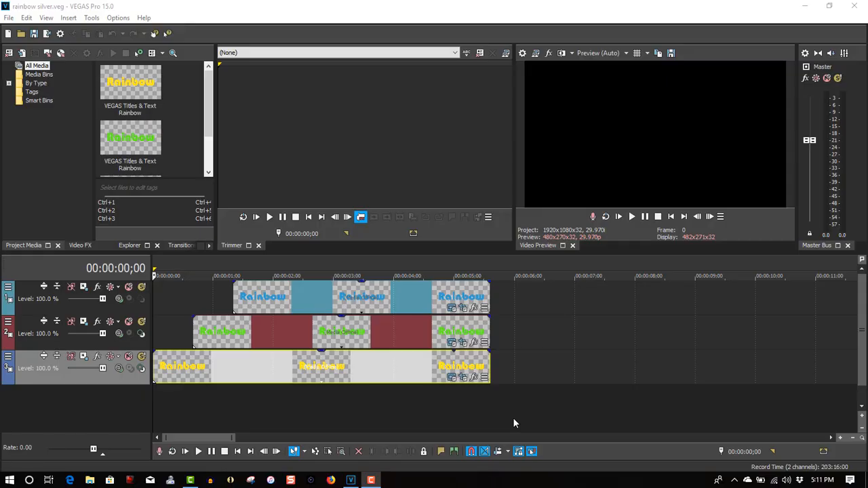
click(618, 216)
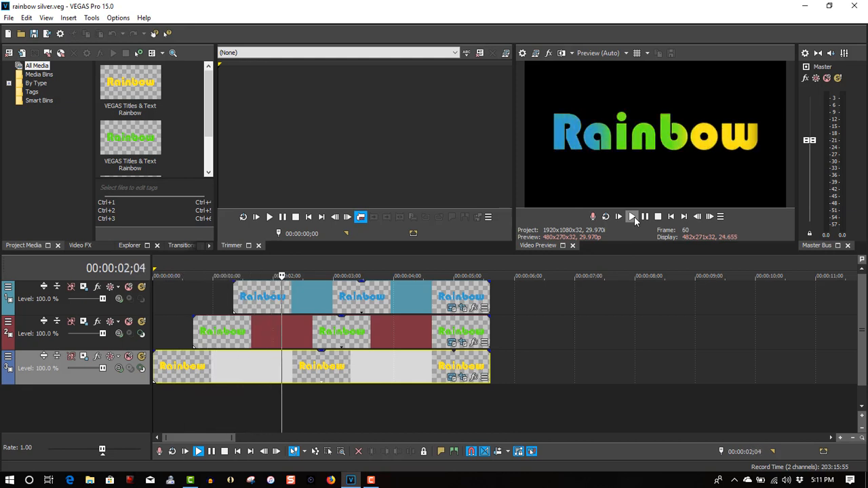
click(631, 217)
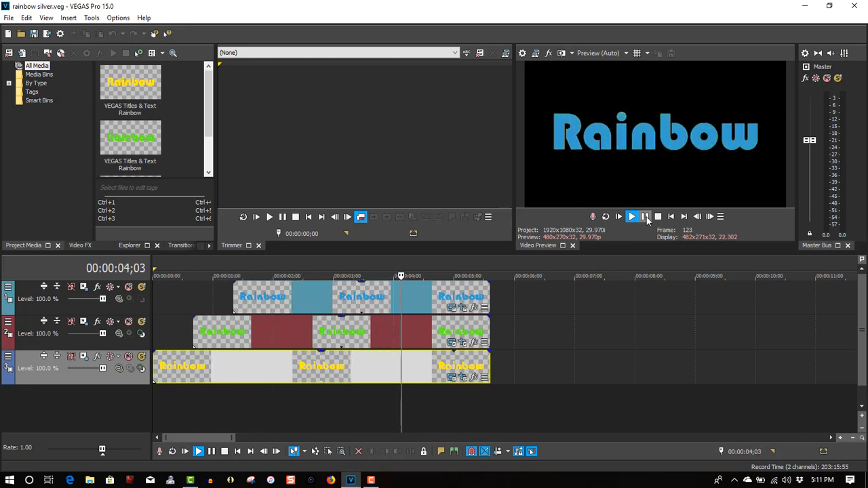
click(643, 216)
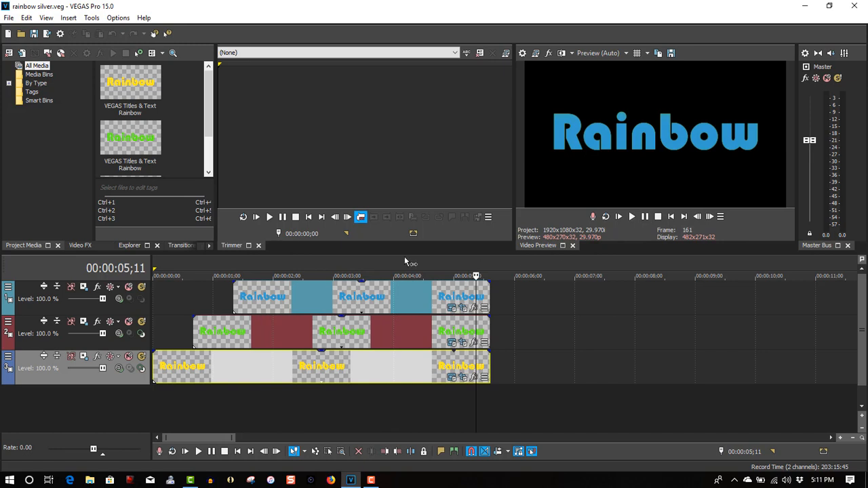
click(264, 276)
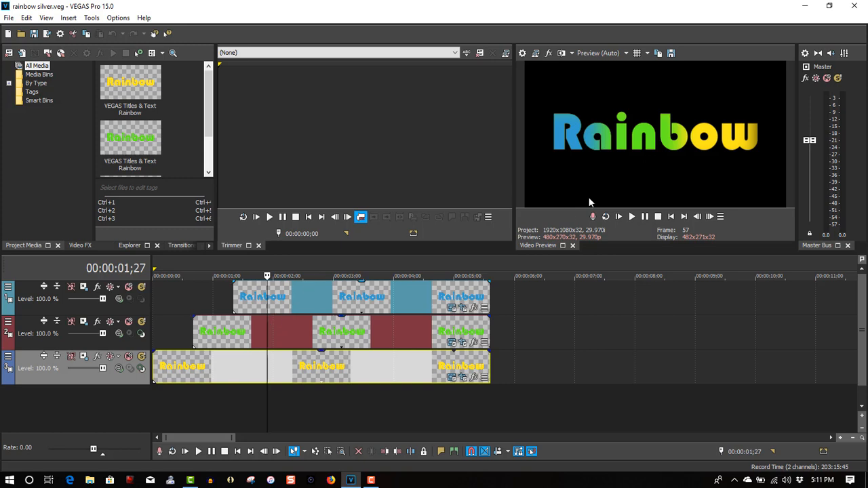
mouse_move(756, 155)
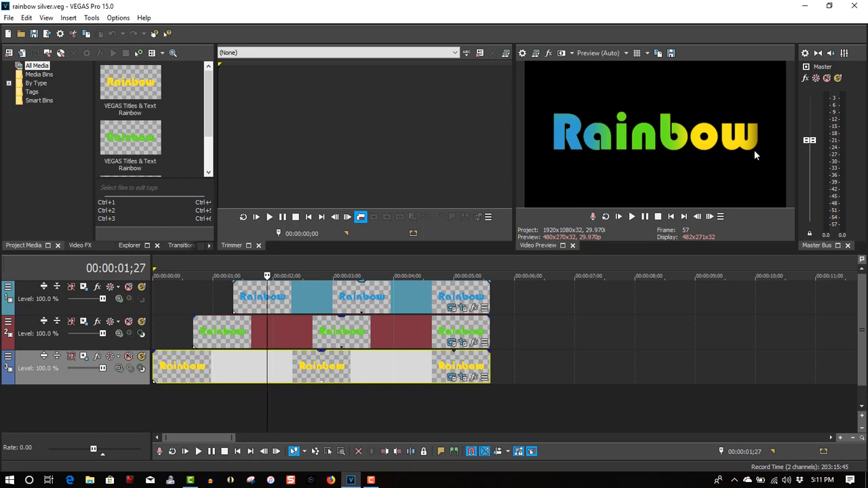
mouse_move(353, 267)
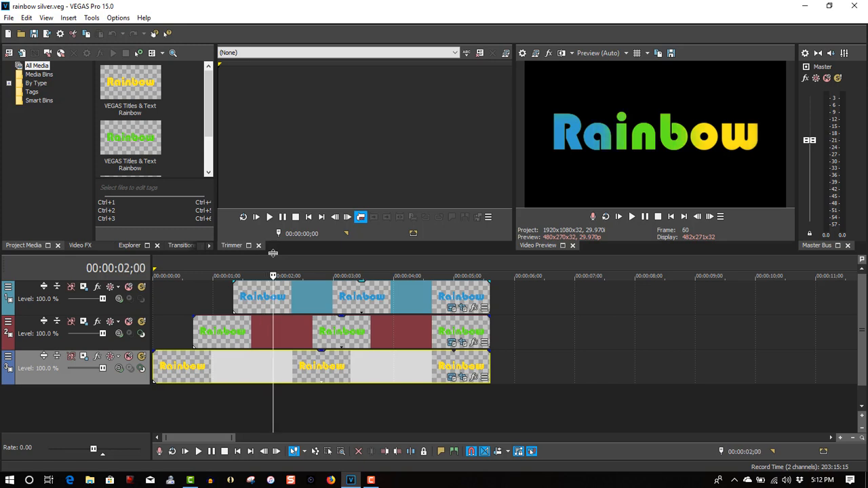
mouse_move(598, 53)
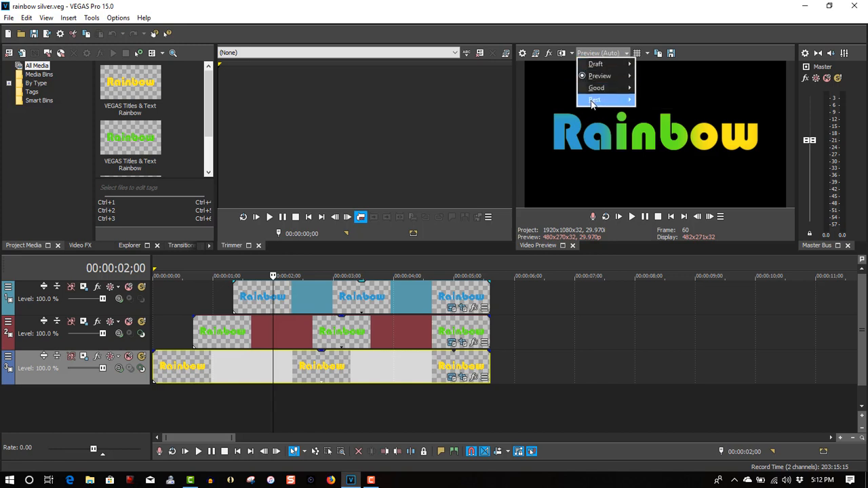
- Switch the preview to Best Full quality and save the frame snapshot as '1a'
click(594, 100)
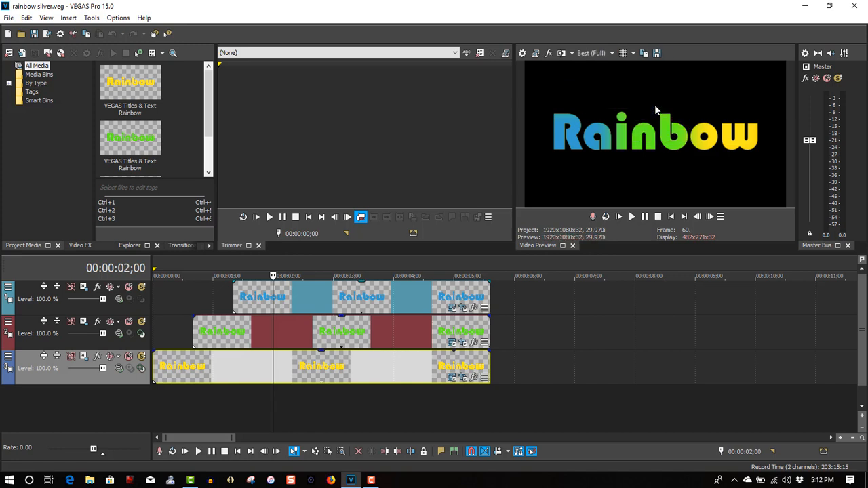
click(656, 53)
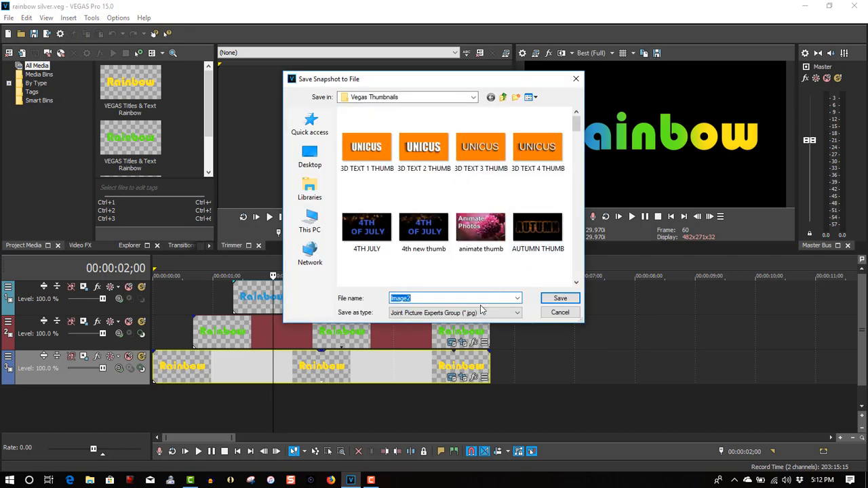
text(1a)
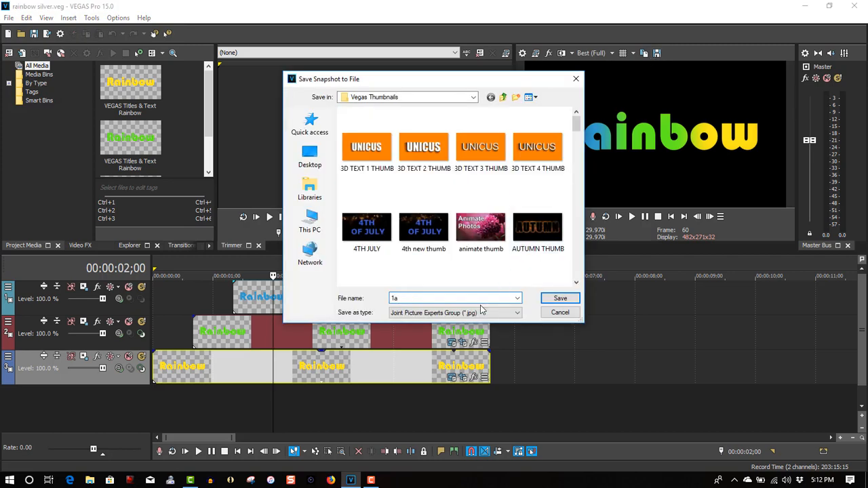
click(559, 299)
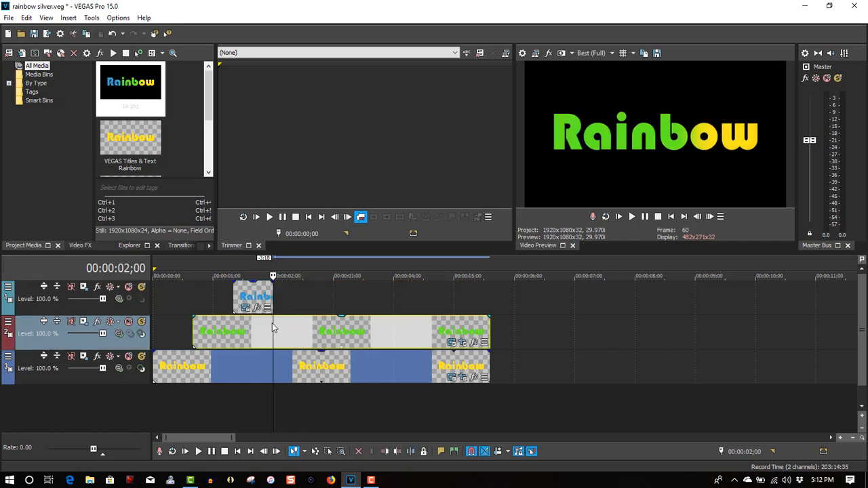
- Delete the title events past 2 seconds and place 1a.jpg on track 1 at 2 seconds
click(318, 276)
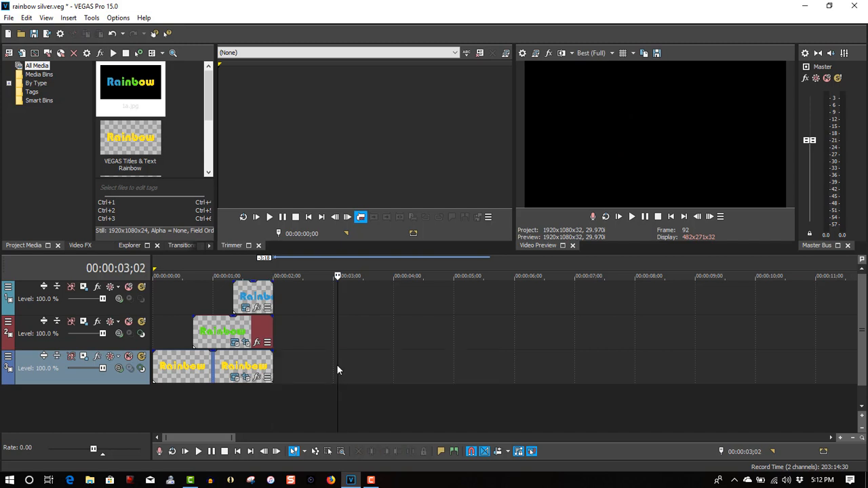
click(130, 89)
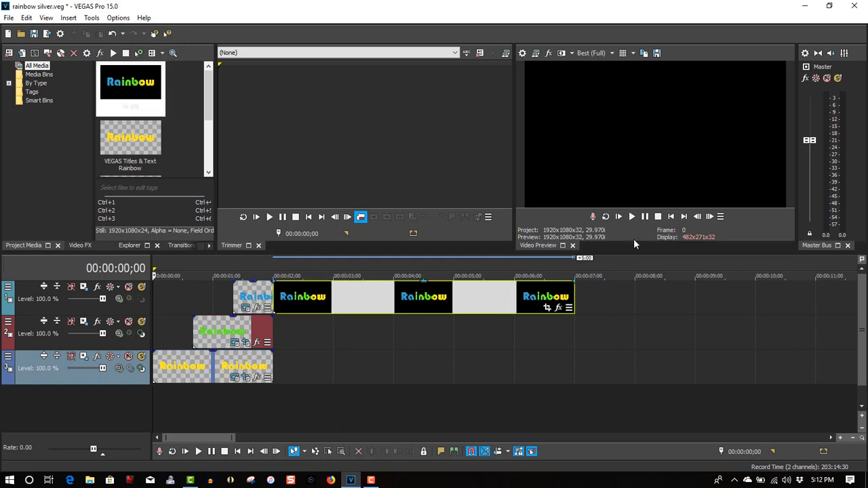
- Set the Video Preview quality to Preview (Half)
click(594, 52)
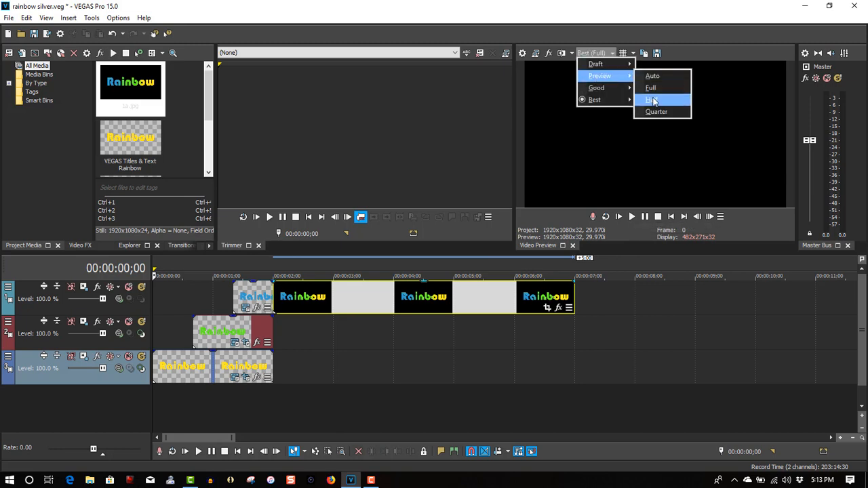
click(650, 99)
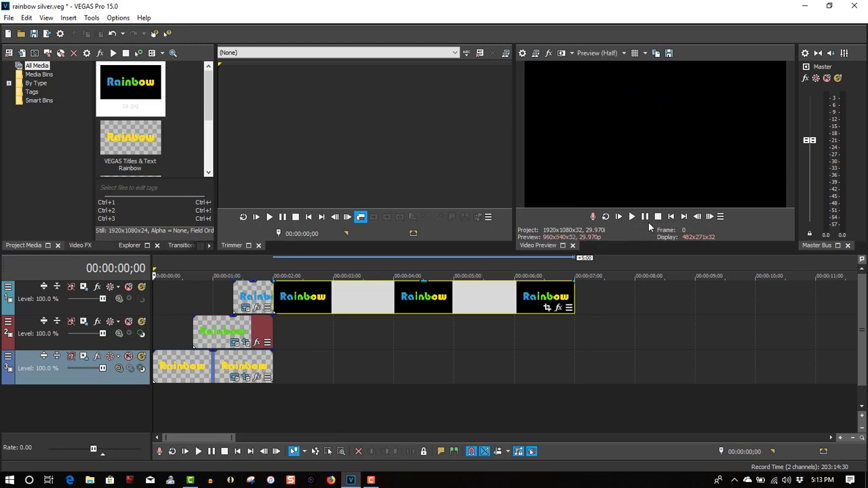
mouse_move(617, 216)
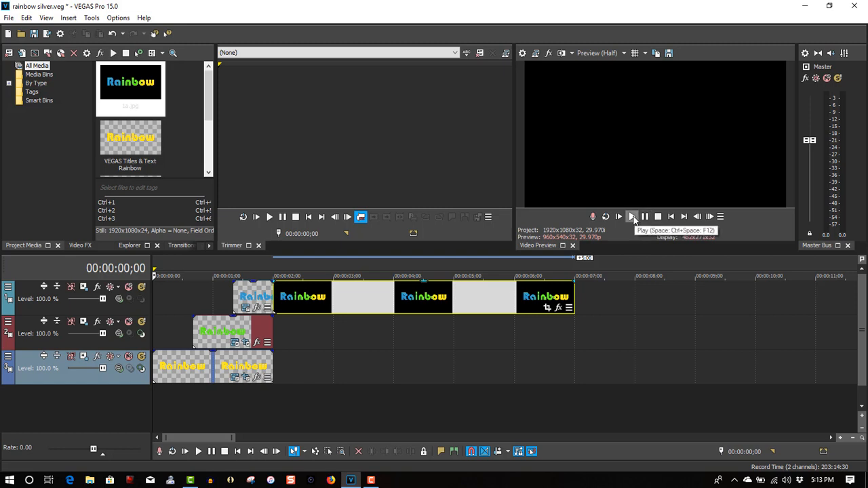